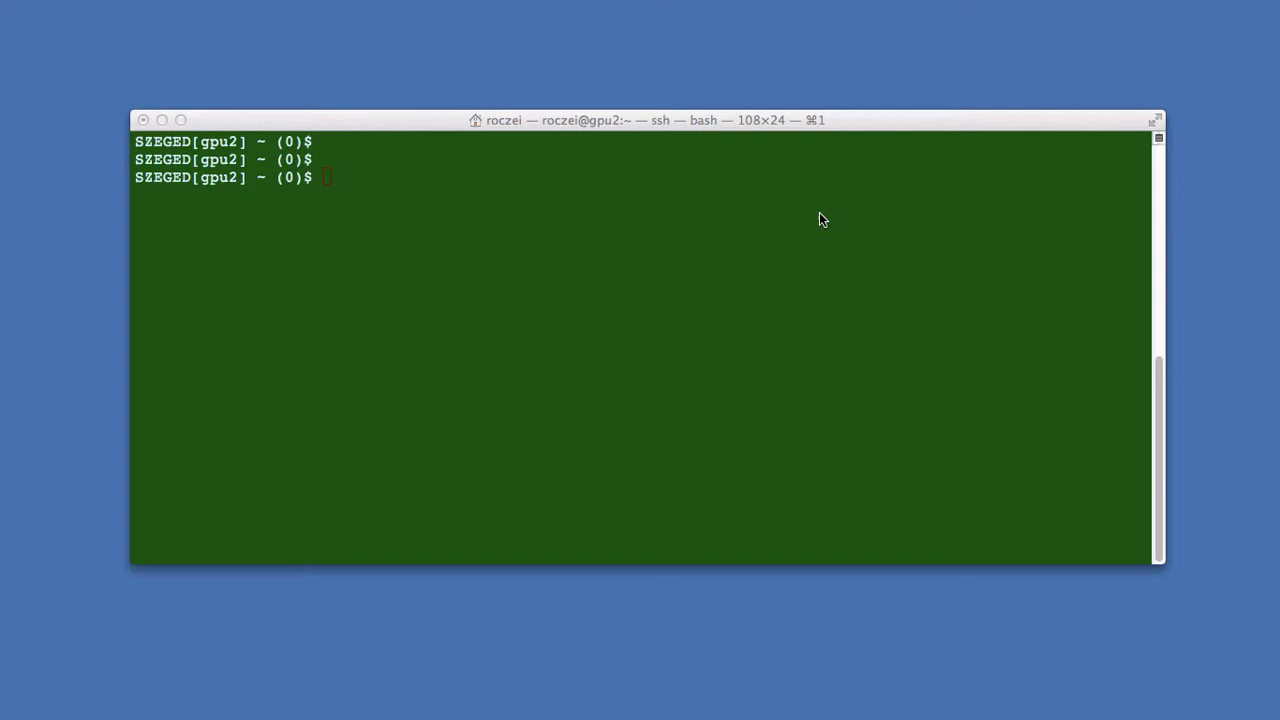
Quit the CPU info listing in less and run deviceQuery to show the Tesla M2070 CUDA properties
type("less /")
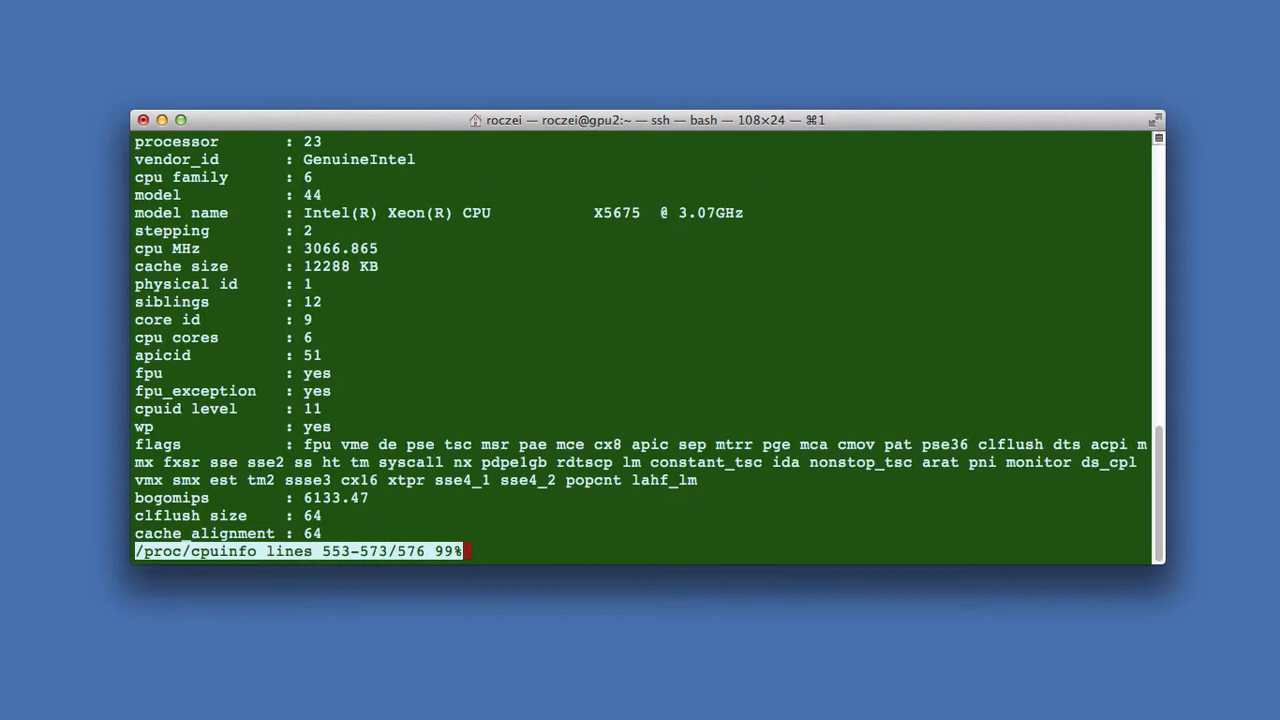
key("q")
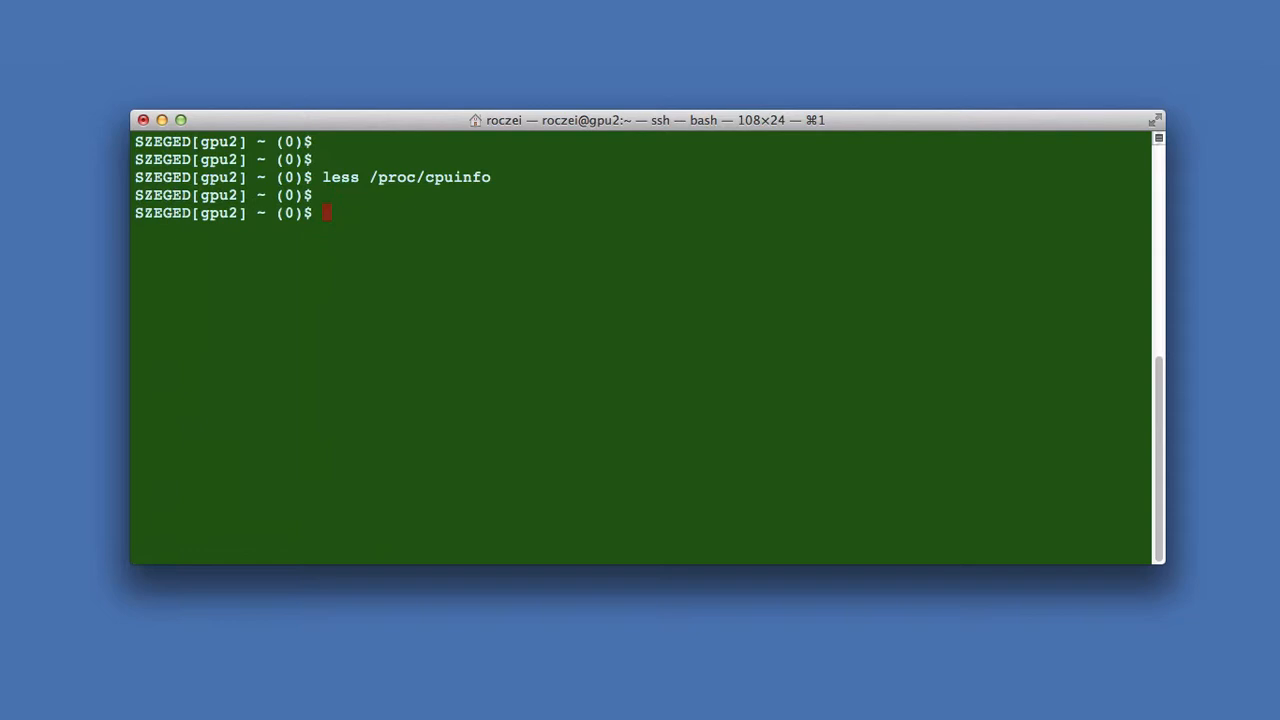
type("deviceQuery")
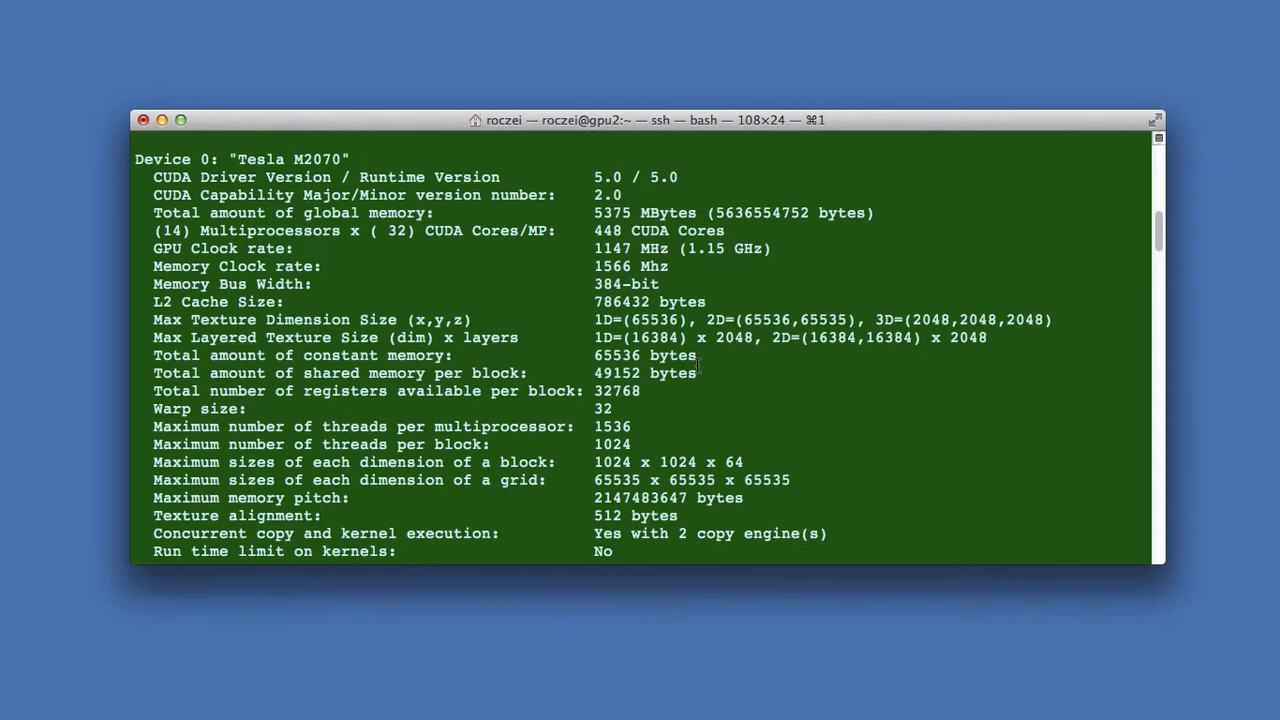
scroll("down", 3)
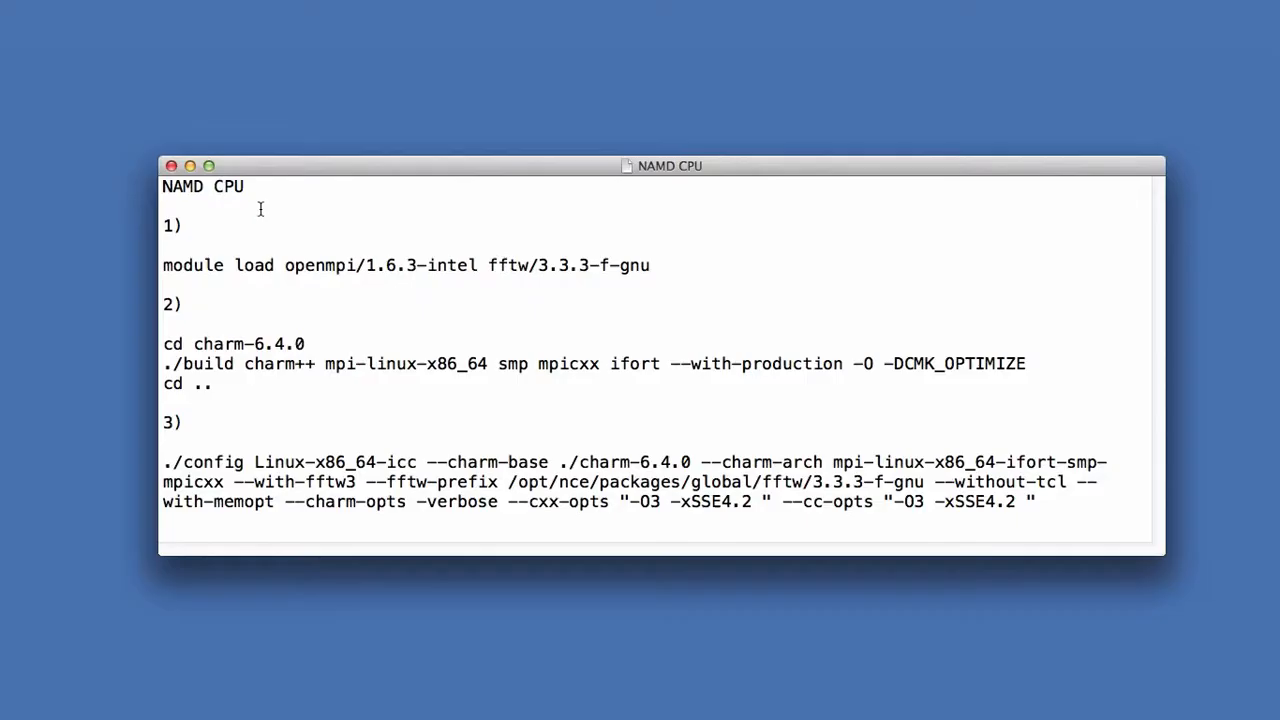
left_click(165, 205)
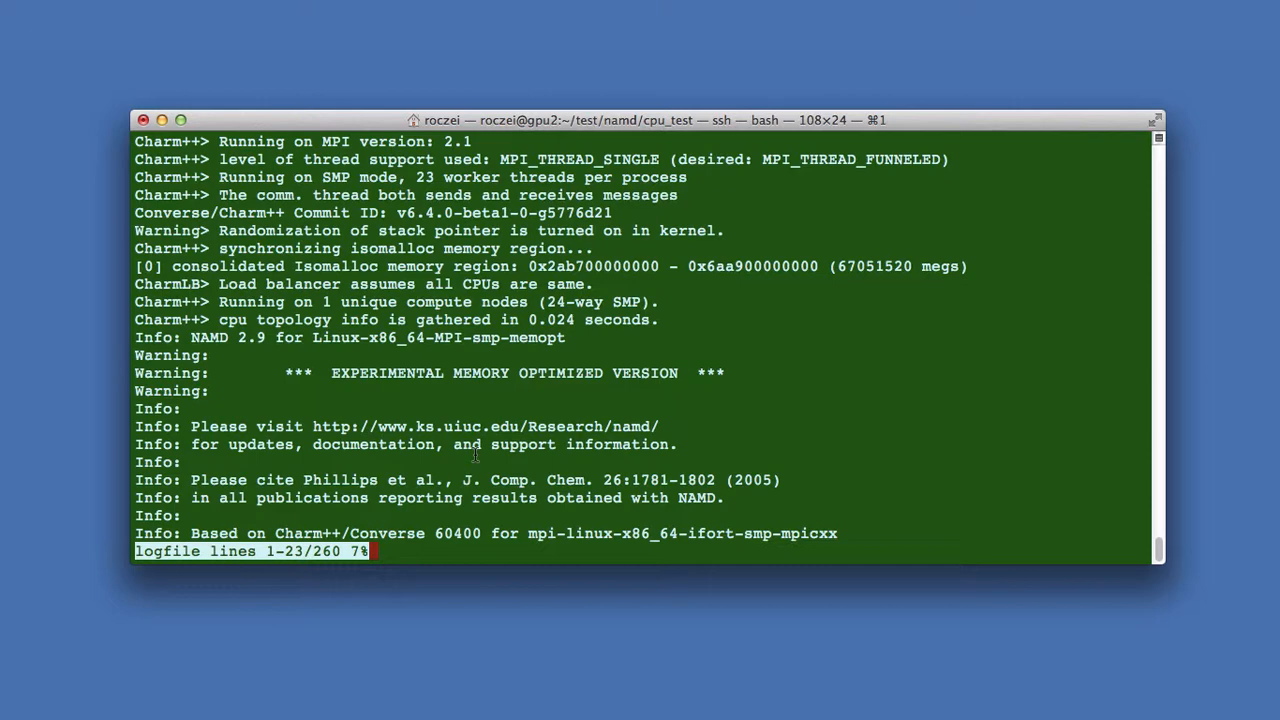
Page down the NAMD cpu_test logfile to its atom and bond structure summary
scroll("down", 3)
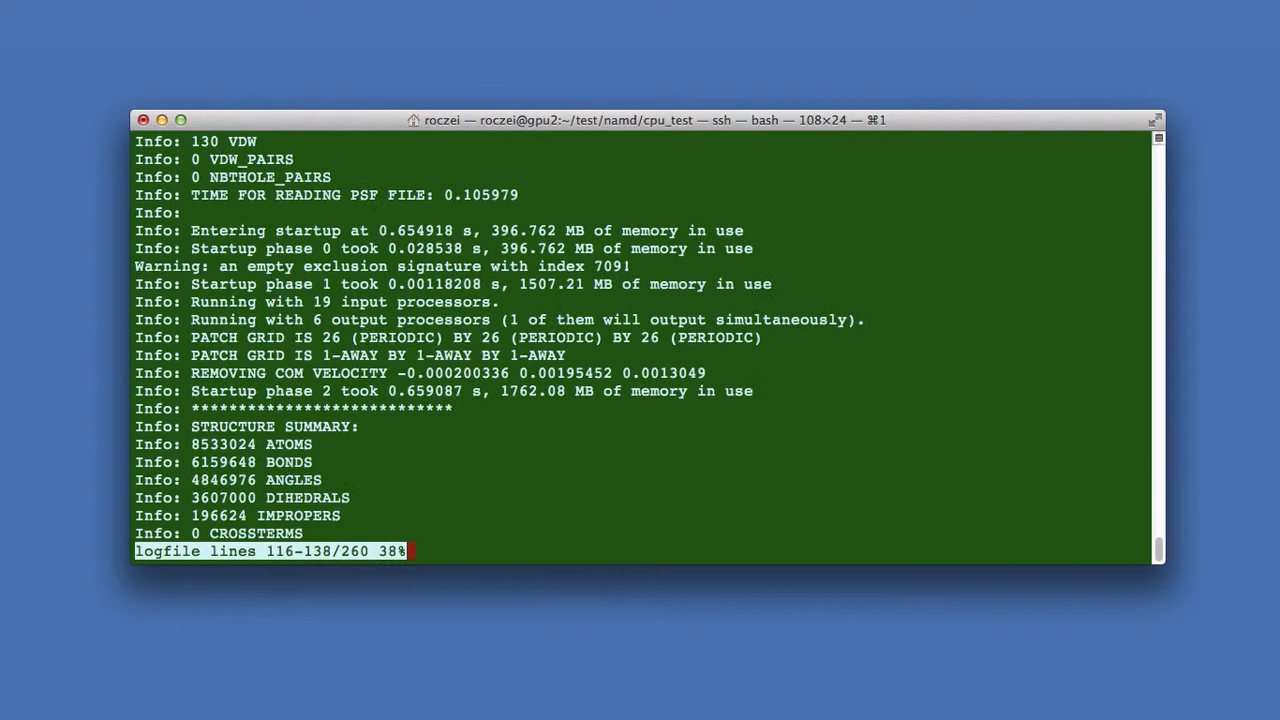
scroll("down", 3)
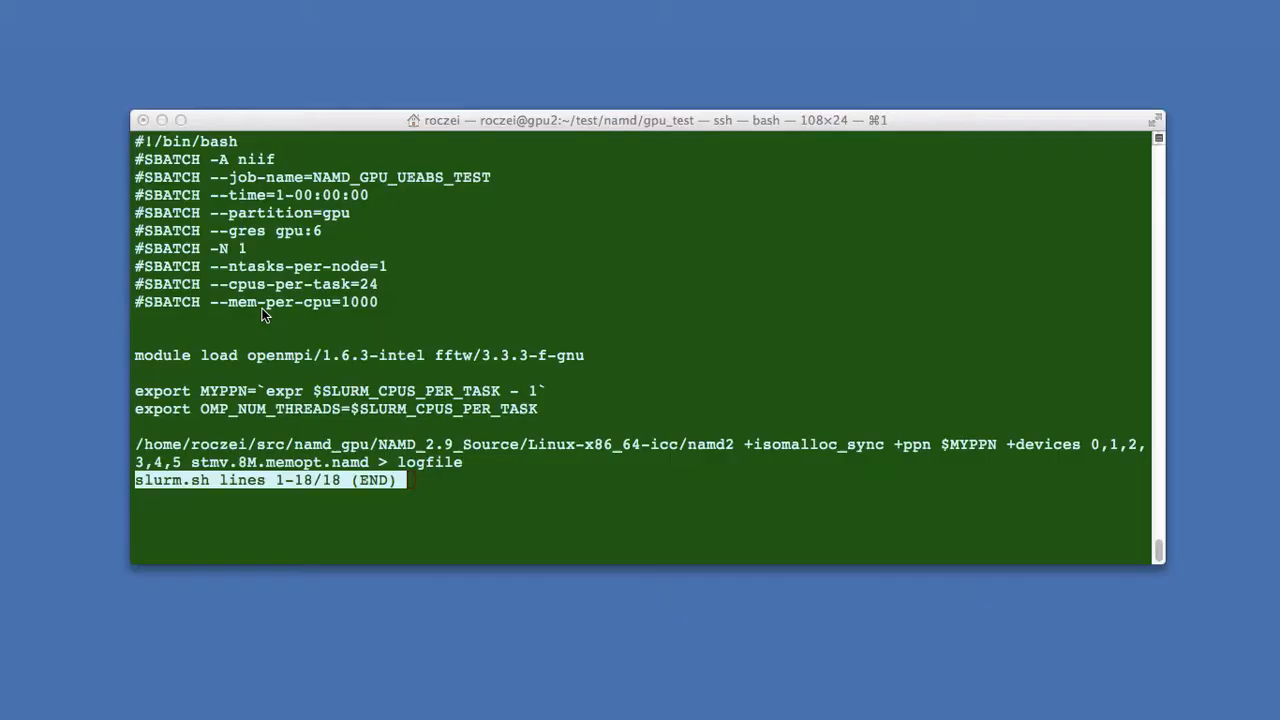
mouse_move(307, 243)
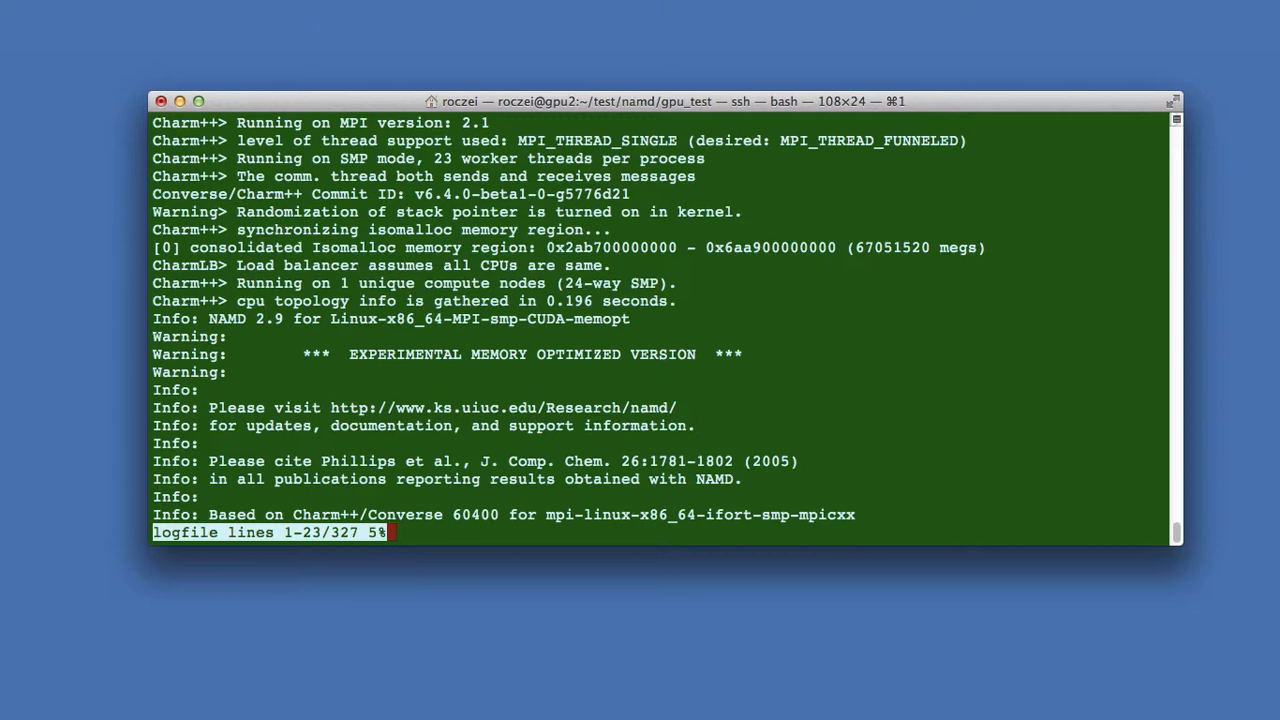
Page down through the NAMD gpu_test logfile
scroll("down", 3)
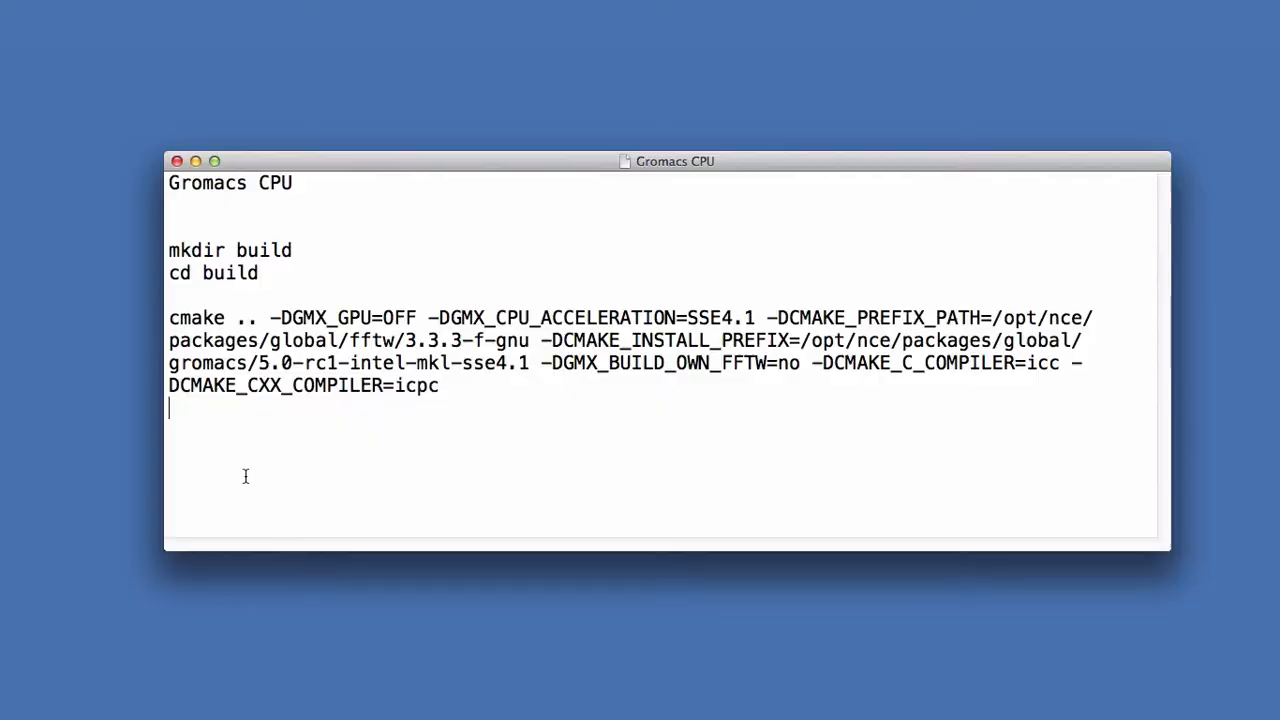
mouse_move(410, 353)
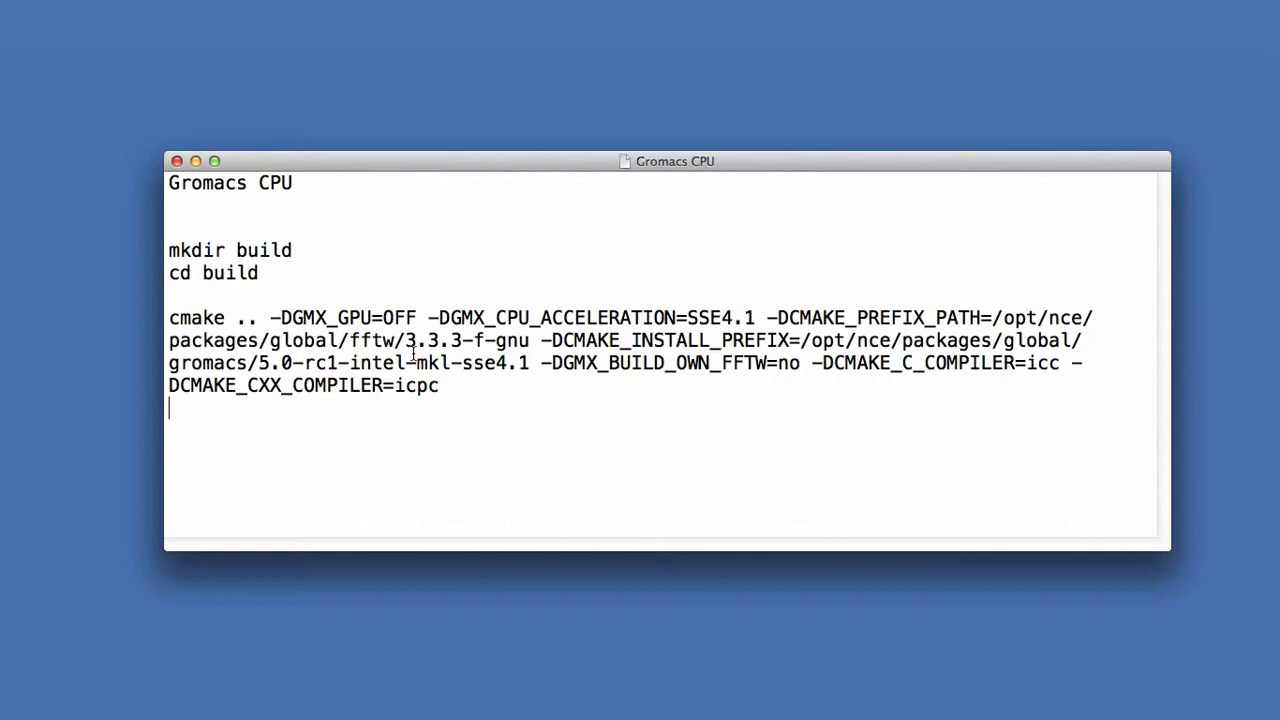
mouse_move(625, 325)
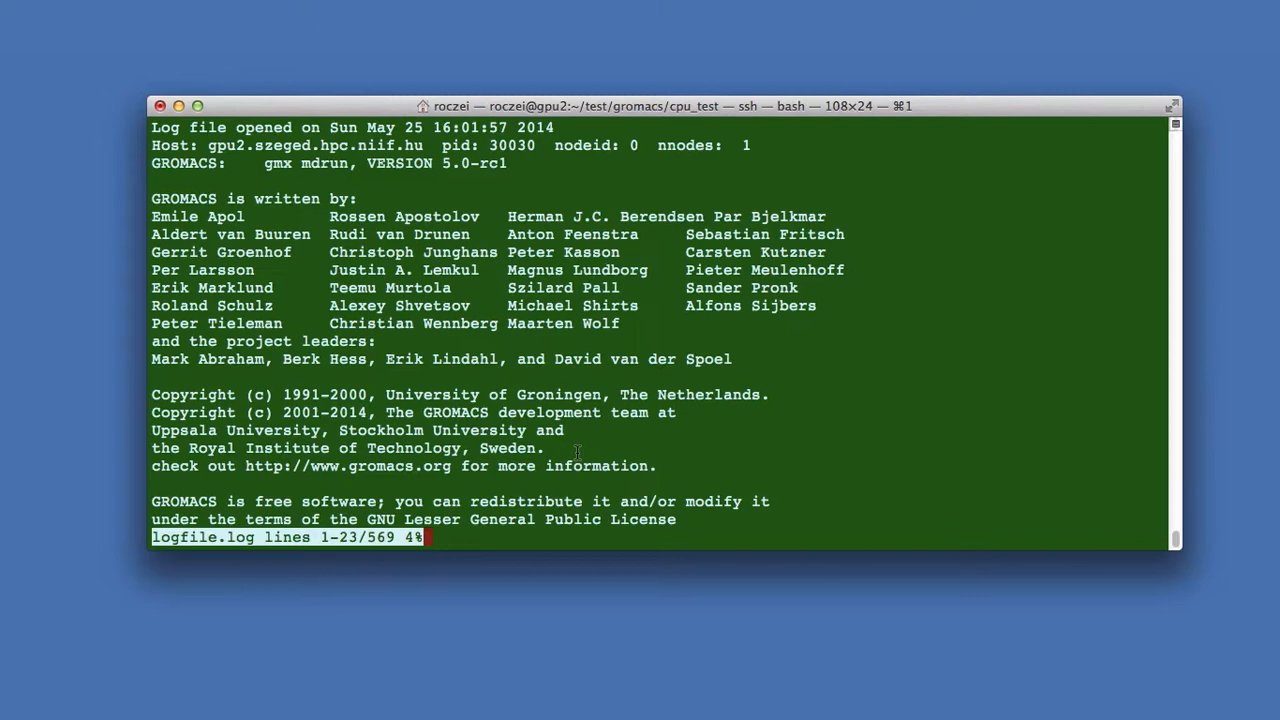
Page the GROMACS cpu_test logfile.log to (END), reaching the timing breakdown and 7.115 ns/day Performance line
scroll("down", 3)
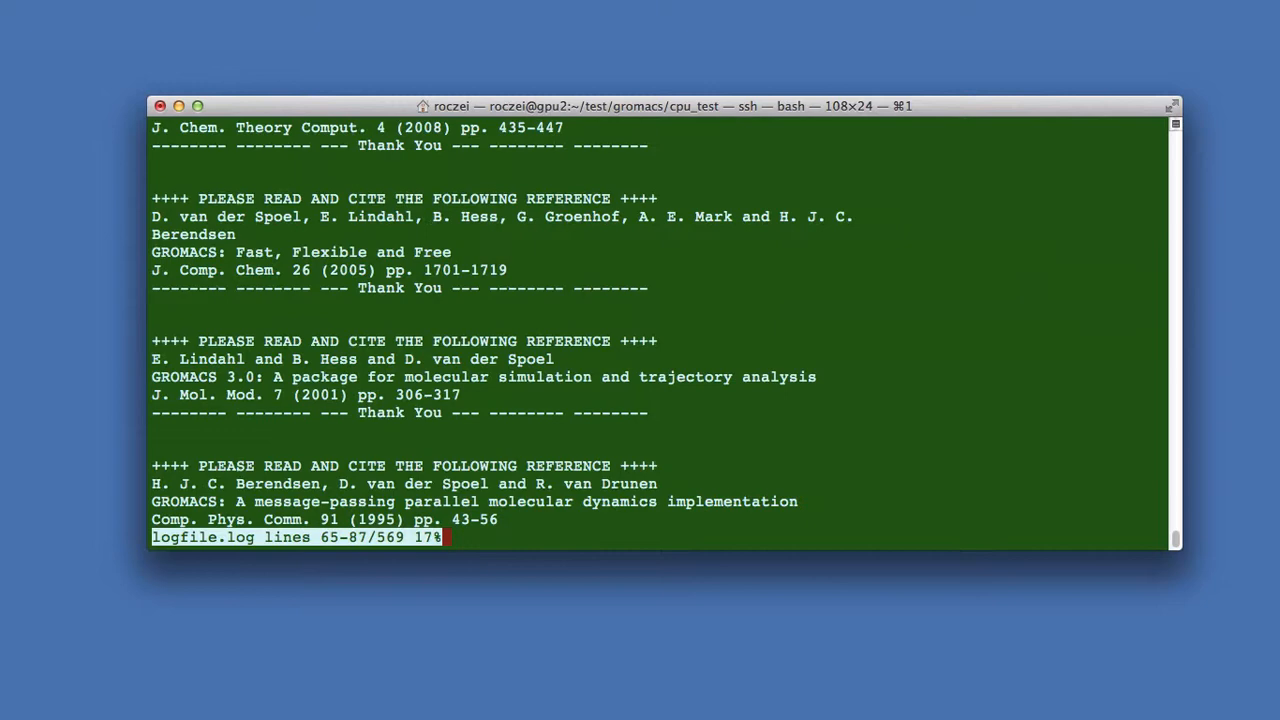
scroll("down", 3)
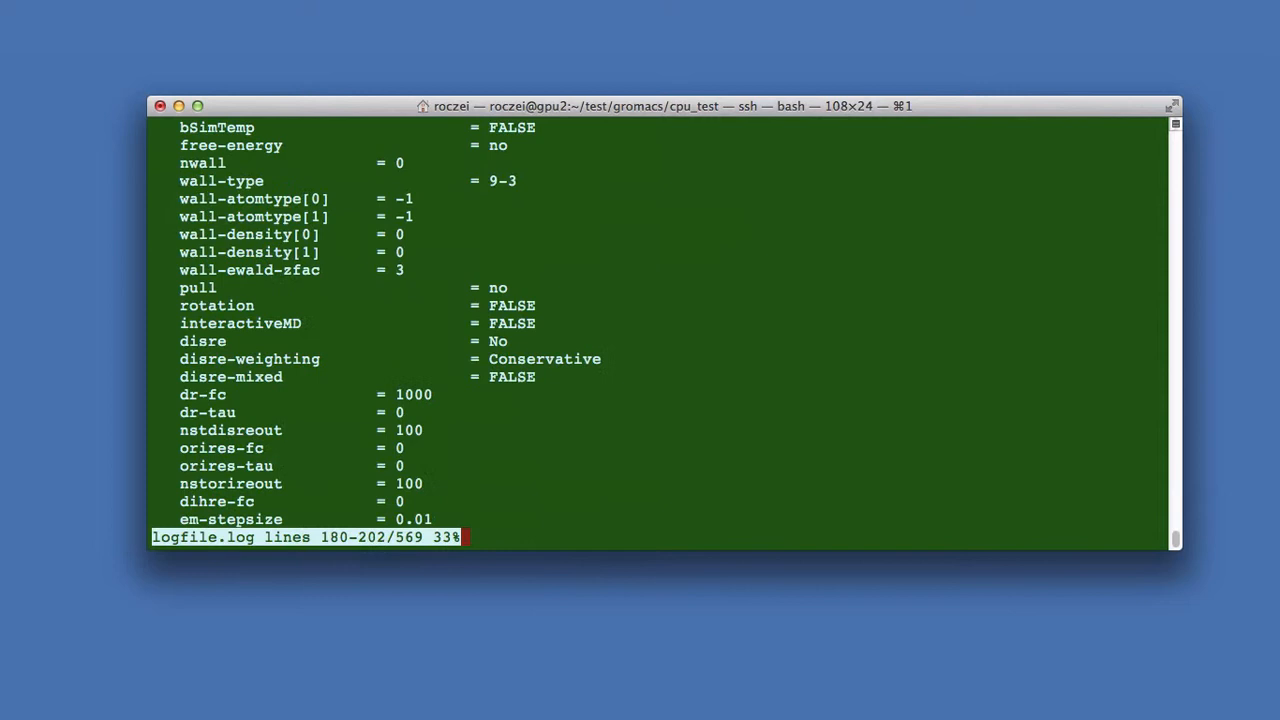
scroll("down", 3)
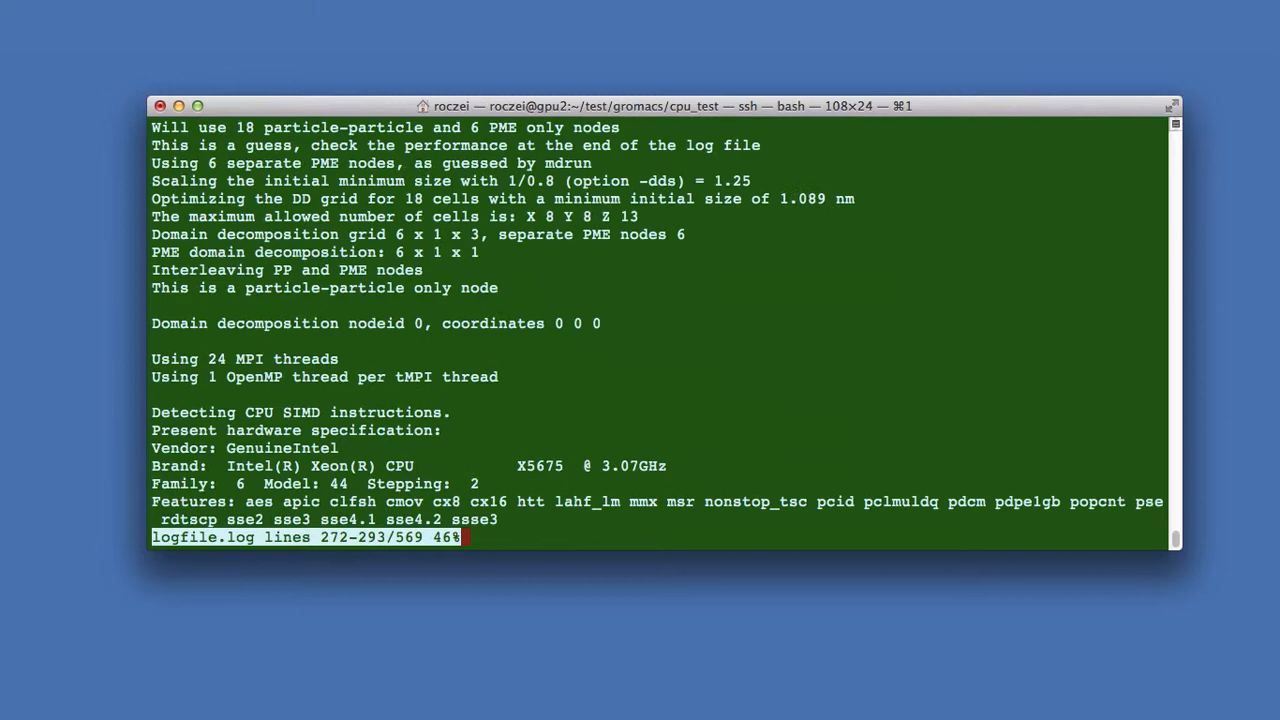
scroll("down", 3)
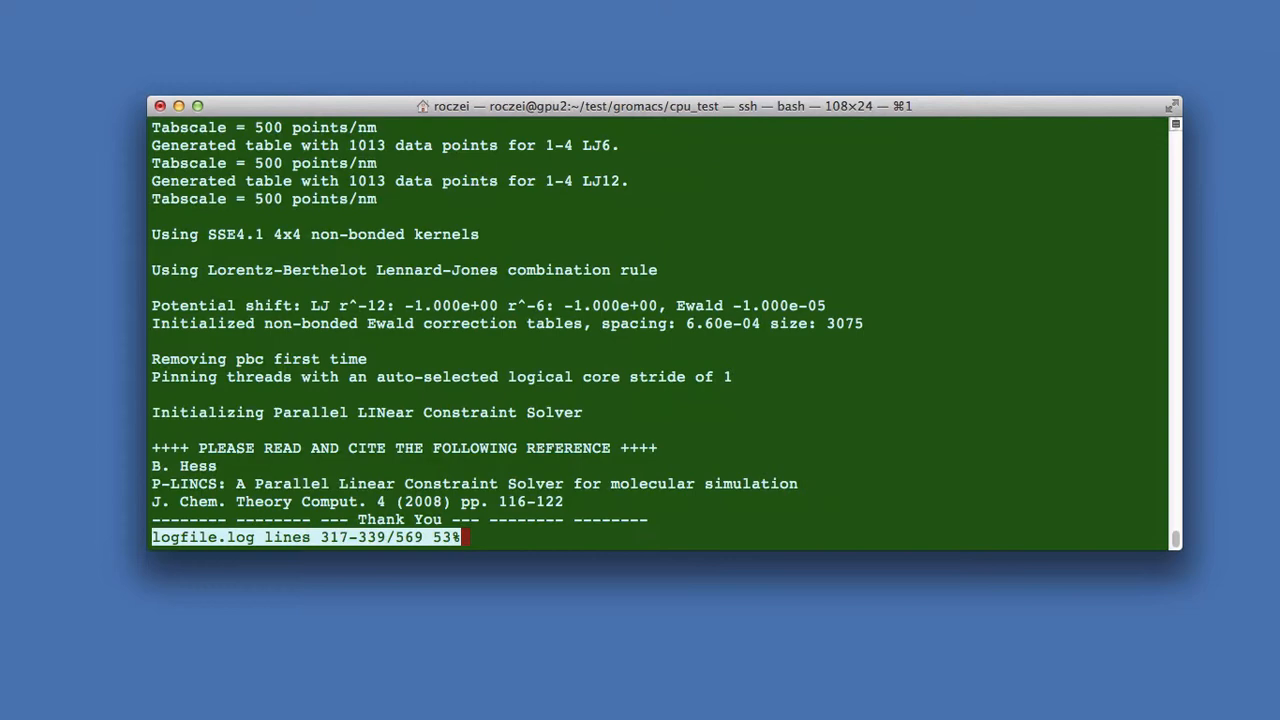
scroll("down", 3)
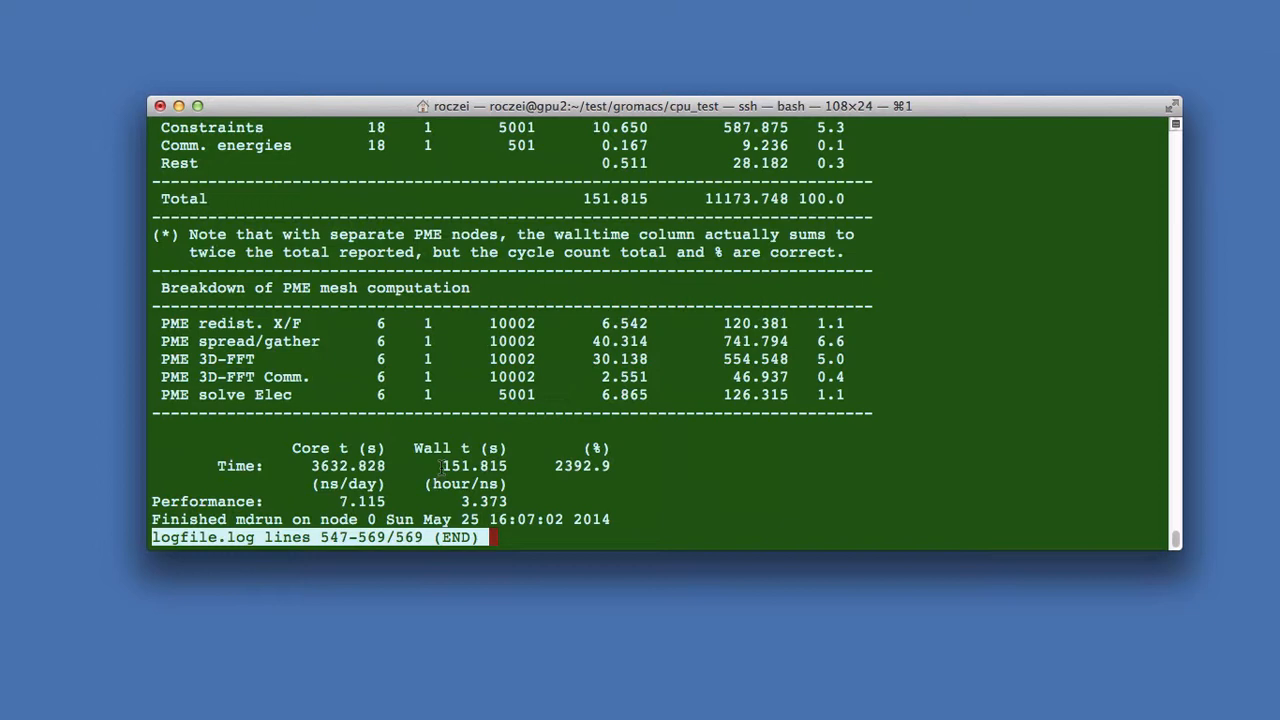
Switch to the gpu_test directory and view logfile.log at its GROMACS 5.0-rc1 mdrun header
double_click(473, 465)
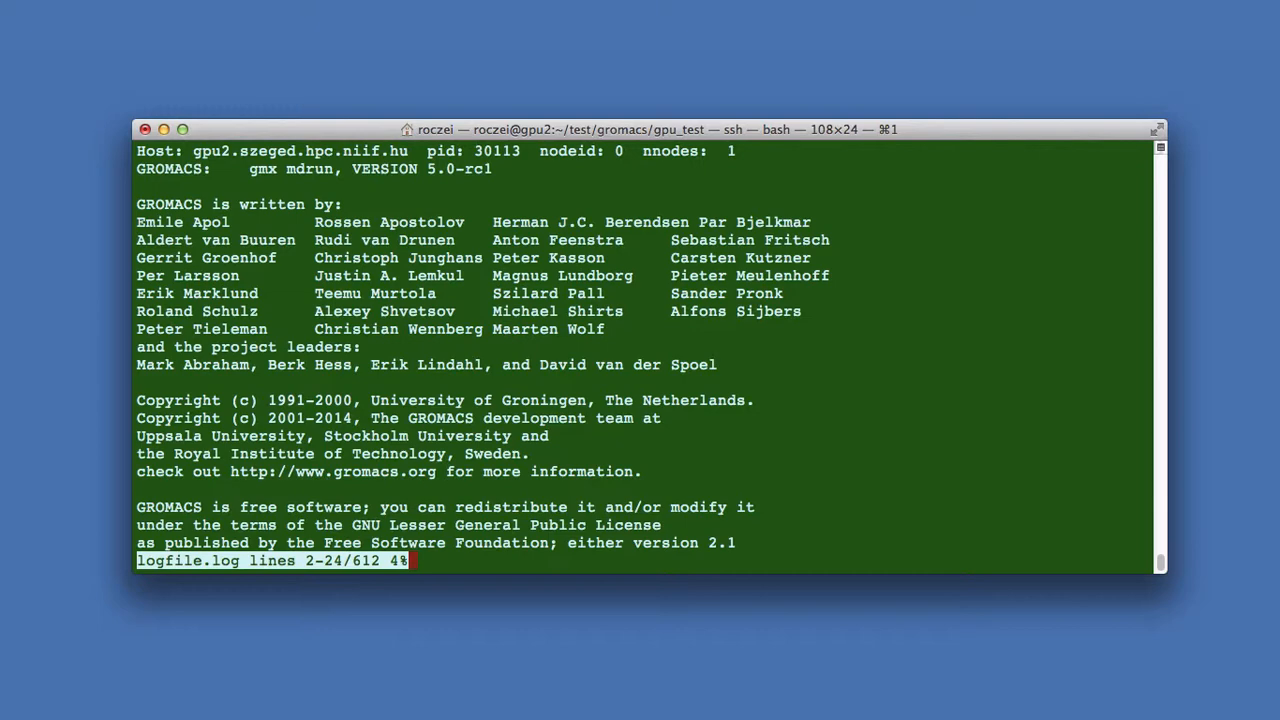
Page the GPU logfile.log past the six detected Tesla M2070 GPUs to the PME grid tuning lines
scroll("down", 3)
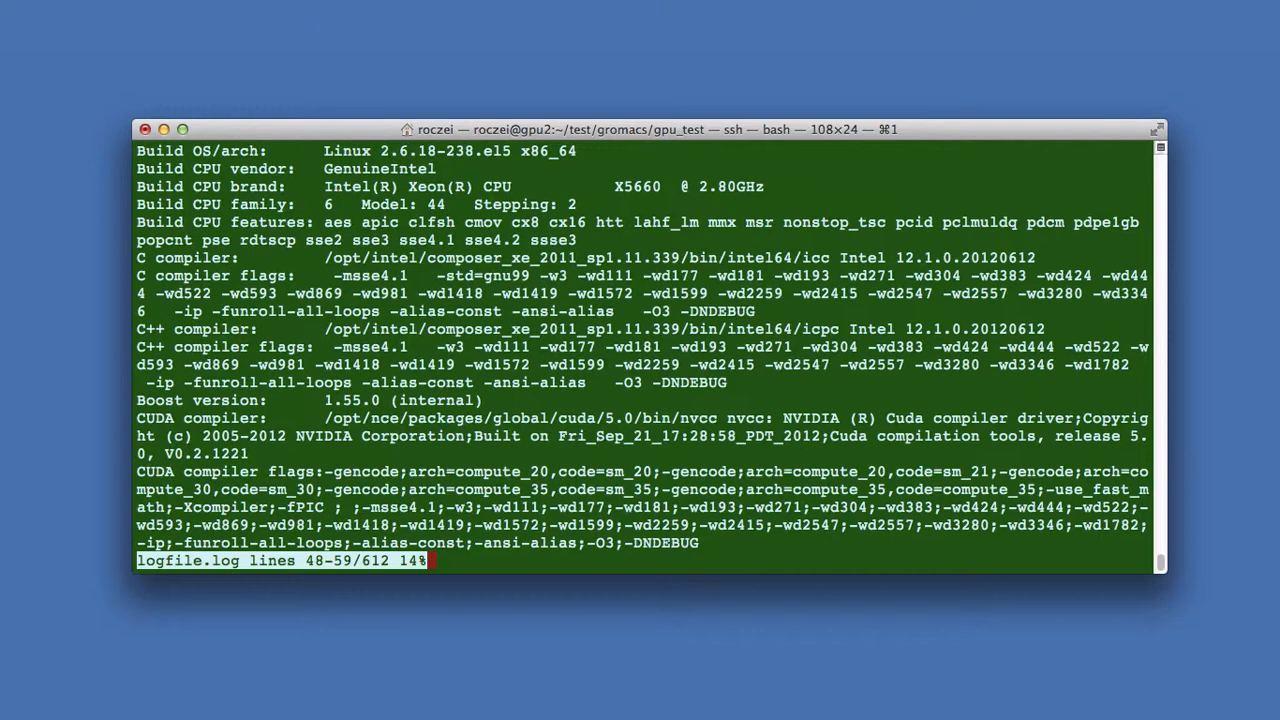
scroll("down", 3)
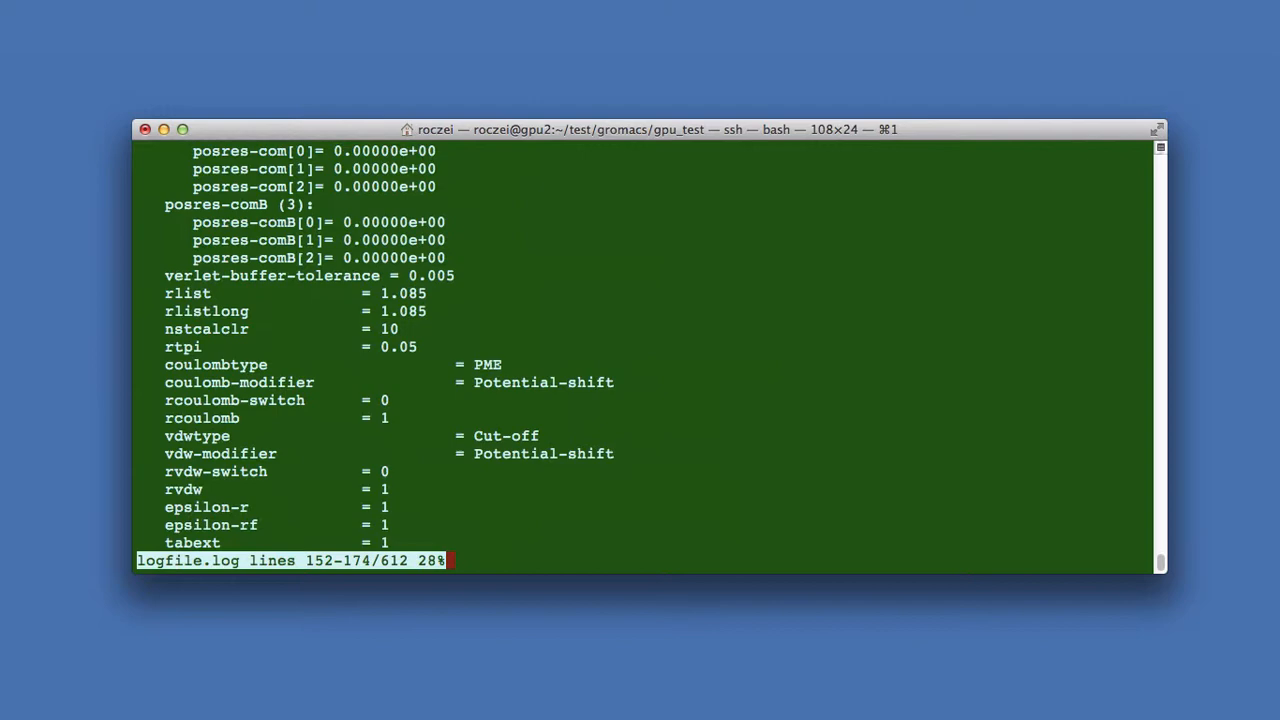
scroll("down", 3)
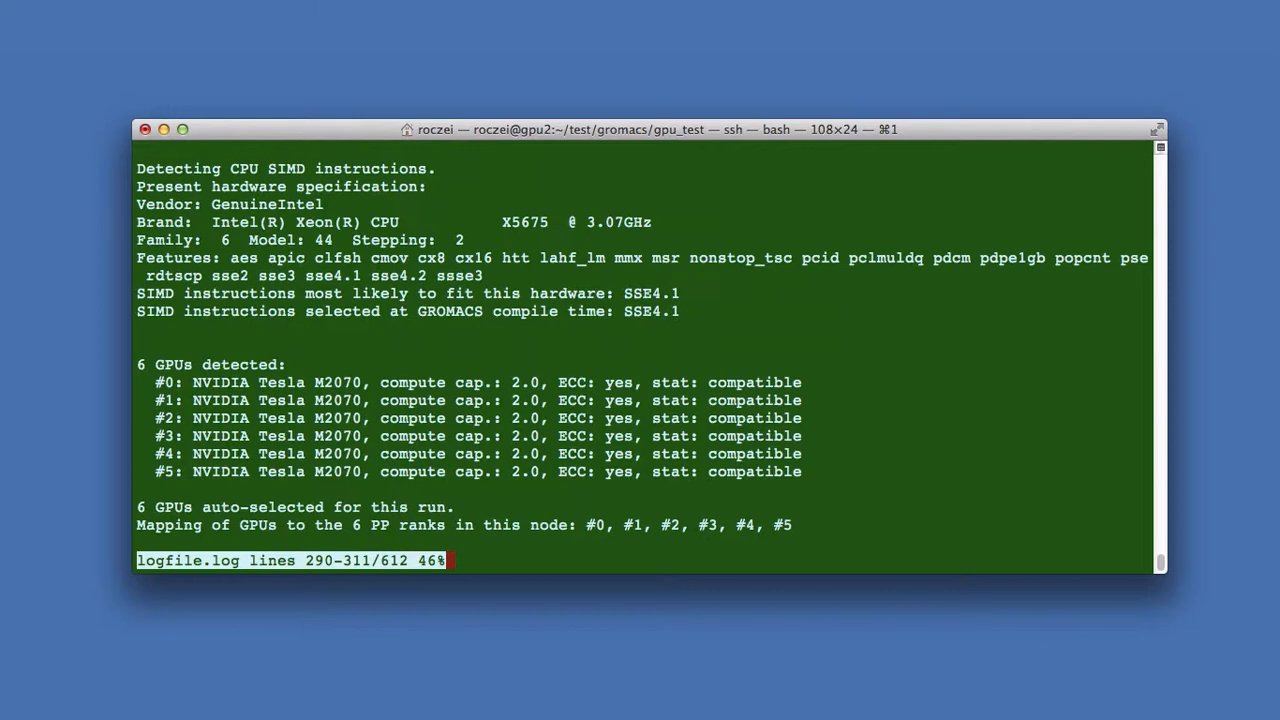
scroll("down", 3)
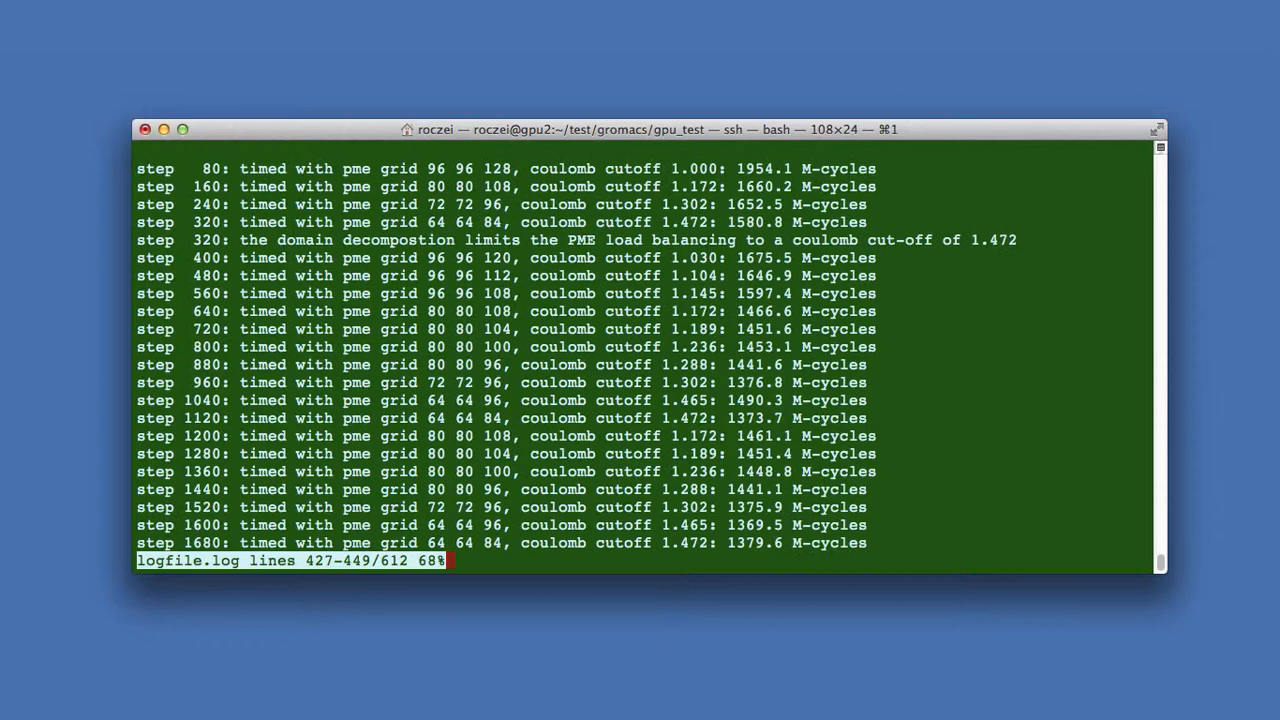